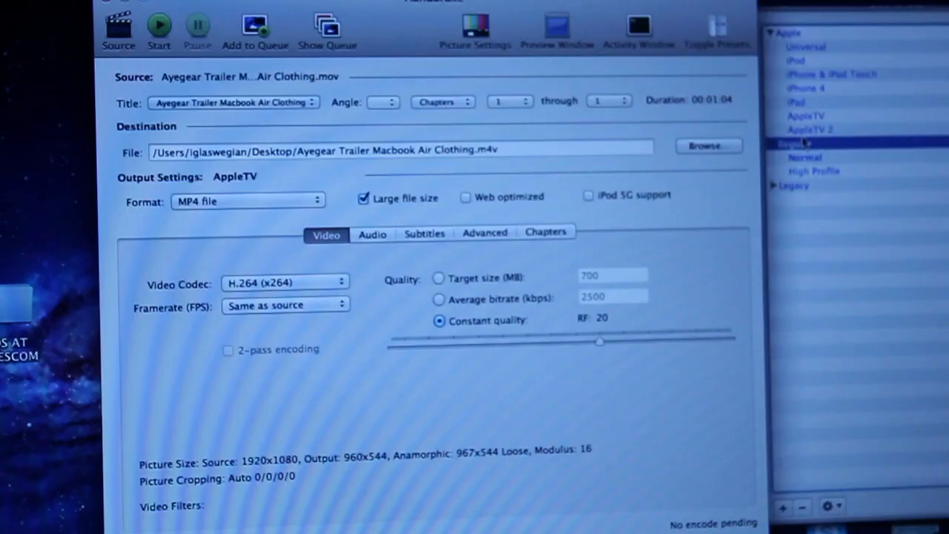
# Apply the iPad conversion preset to the trailer and review the Advanced and Video settings.
pyautogui.click(795, 101)
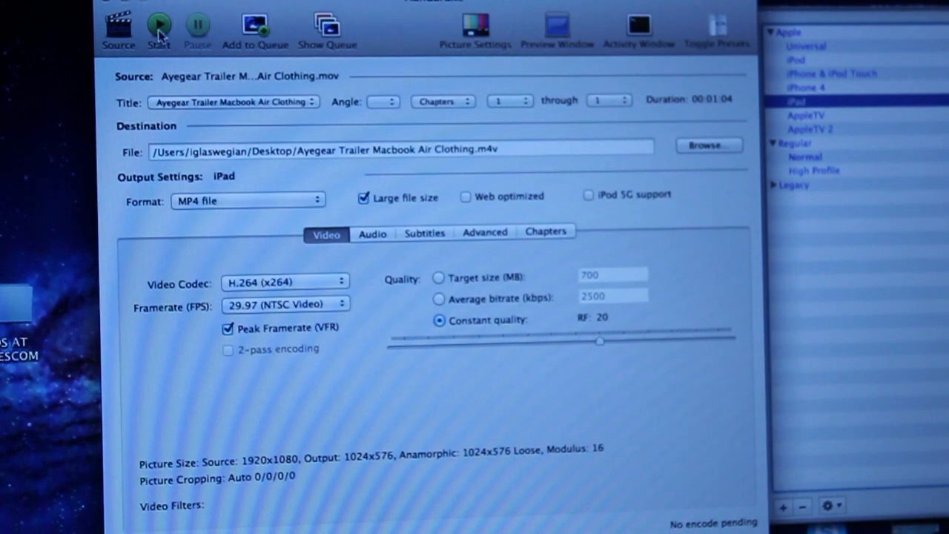
pyautogui.moveTo(260, 181)
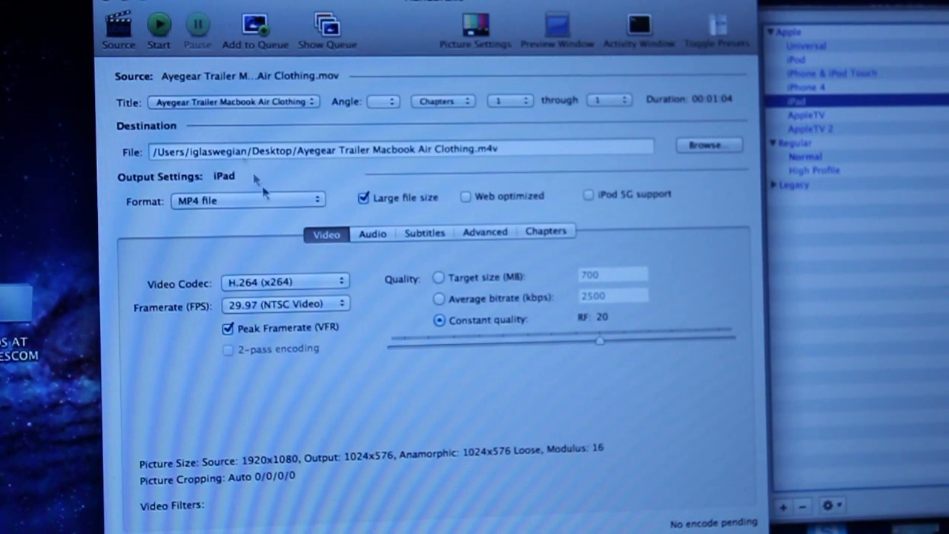
pyautogui.click(485, 231)
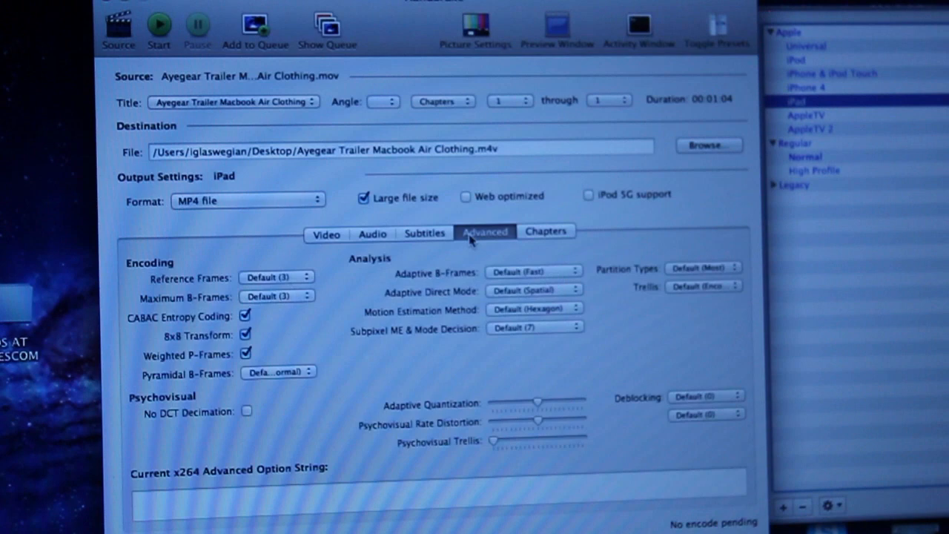
pyautogui.click(327, 232)
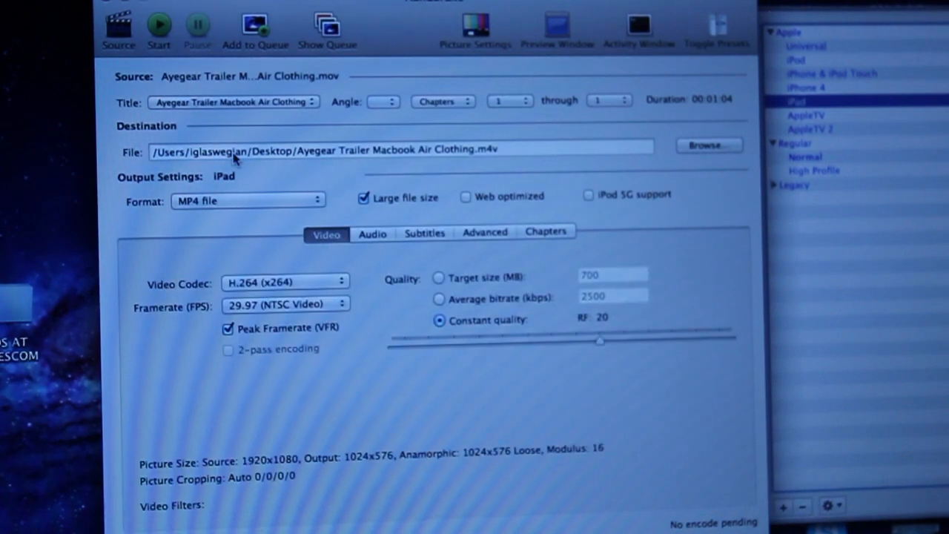
# Keep MP4 as the output format and start converting the trailer.
pyautogui.click(249, 200)
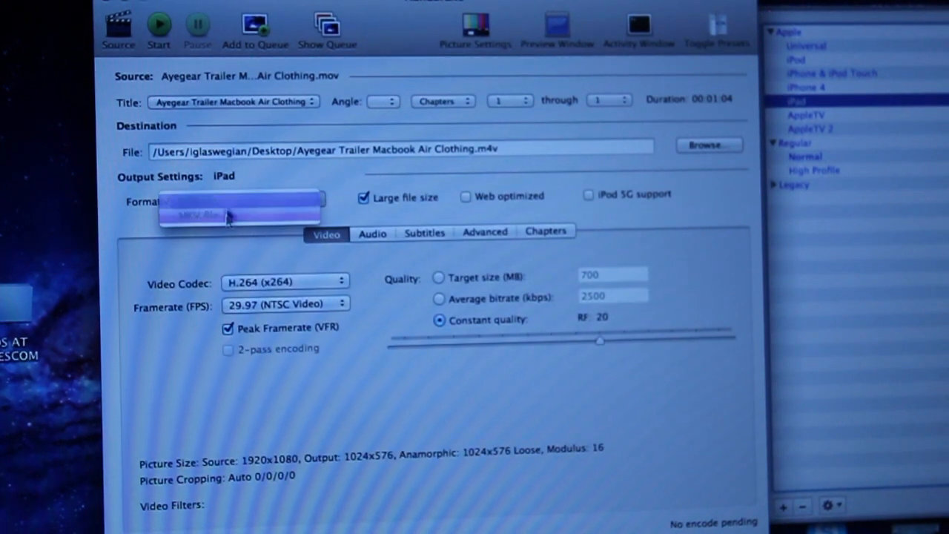
pyautogui.click(193, 215)
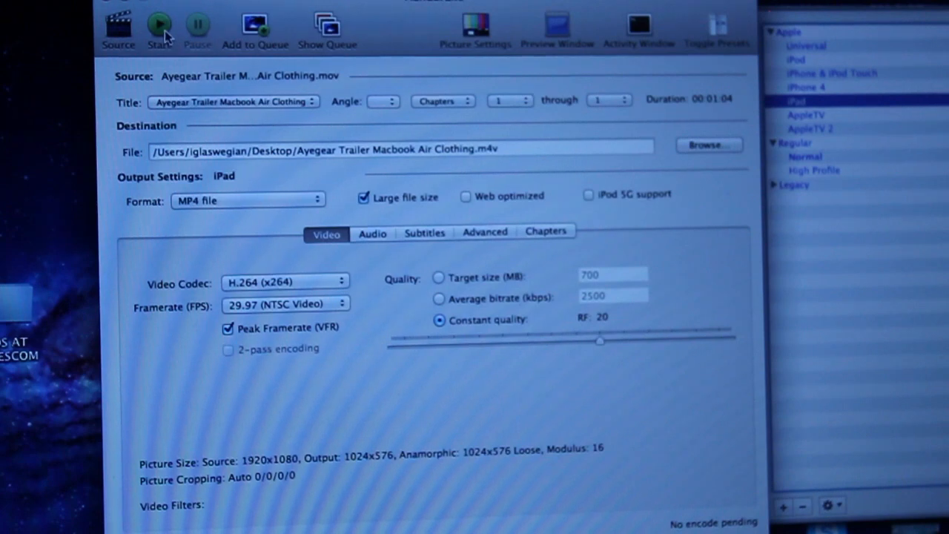
pyautogui.click(159, 23)
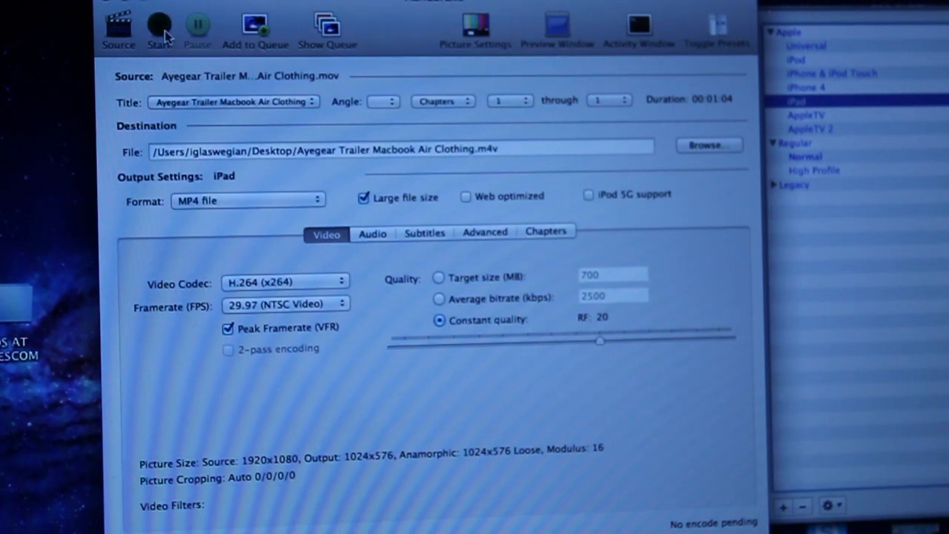
pyautogui.click(160, 27)
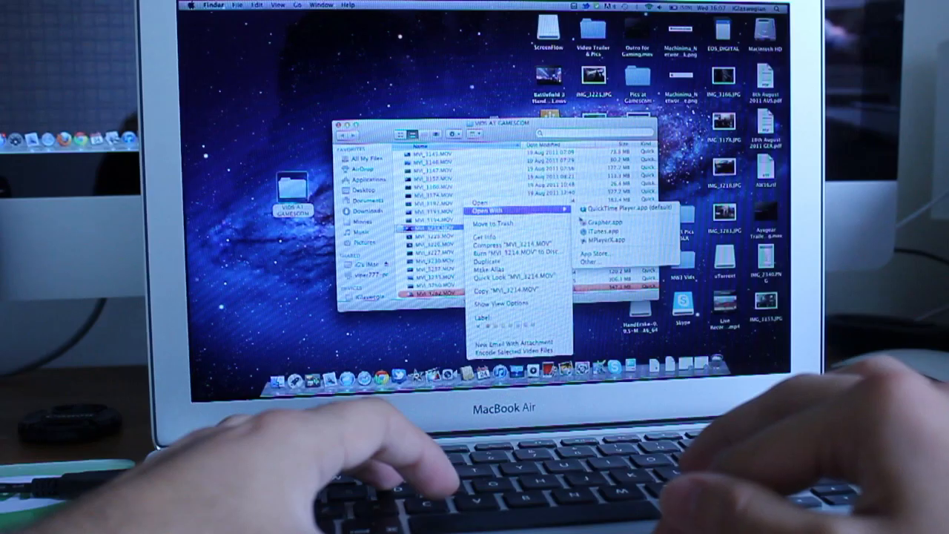
# Show the Open With application choices for a MOV clip in Finder.
pyautogui.click(608, 239)
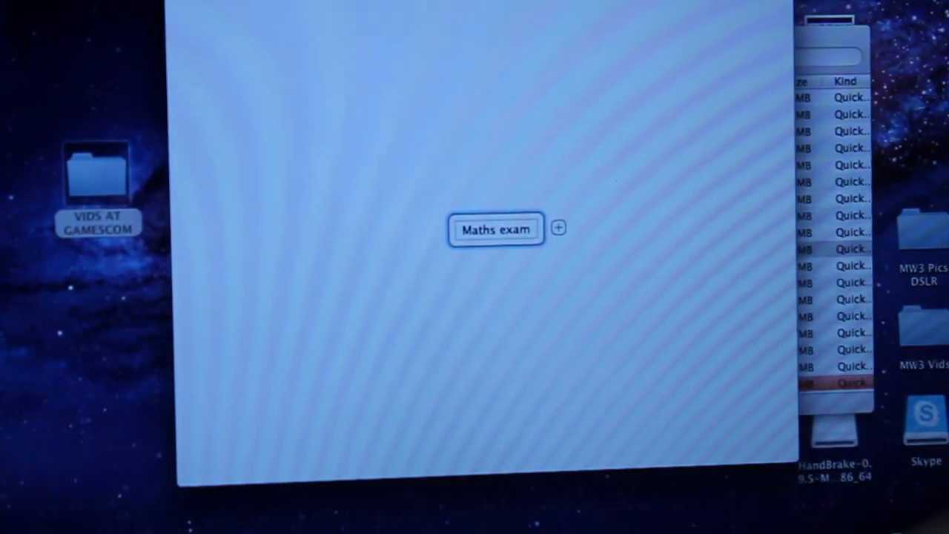
# Add child branches to the Maths exam node and name them Topic 1, Topic 2 and Topic 3.
pyautogui.click(558, 228)
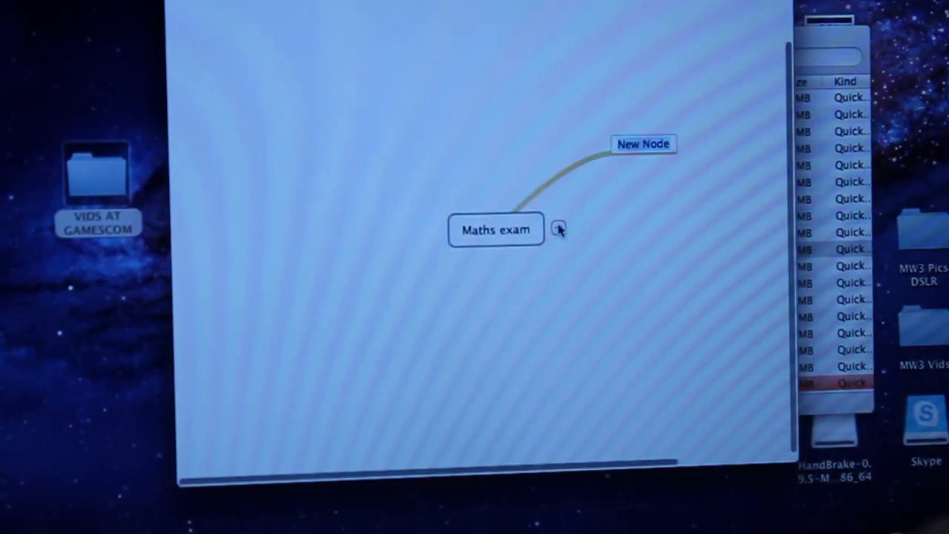
pyautogui.click(561, 229)
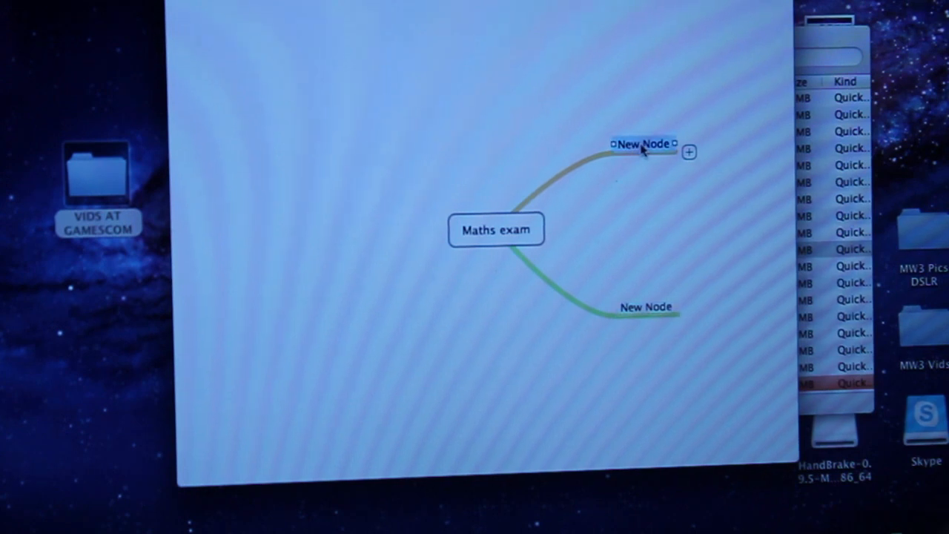
pyautogui.write('Topic 1')
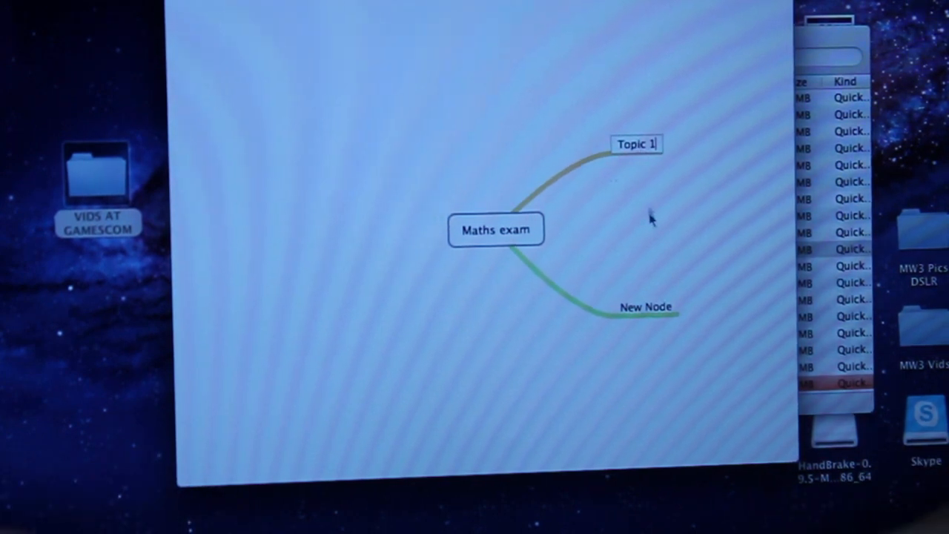
pyautogui.click(644, 307)
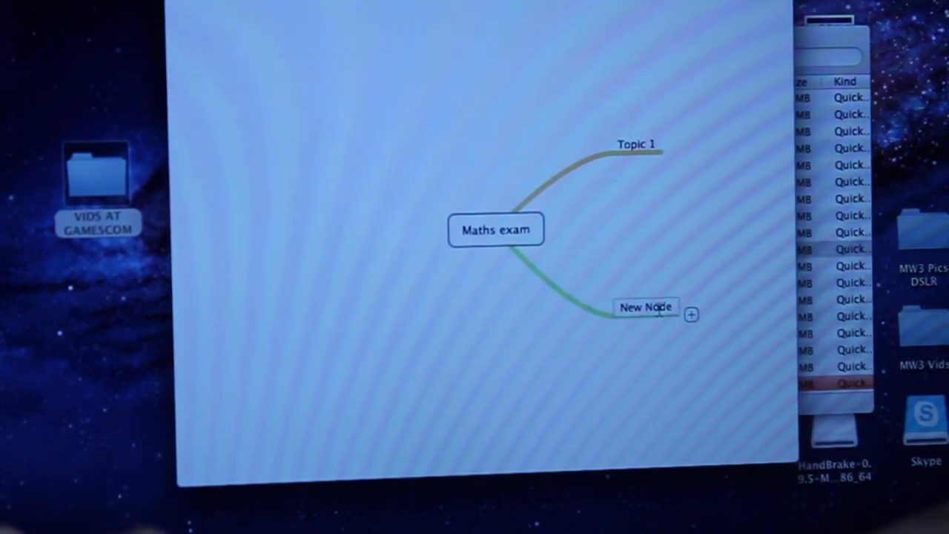
pyautogui.write('Topic 2')
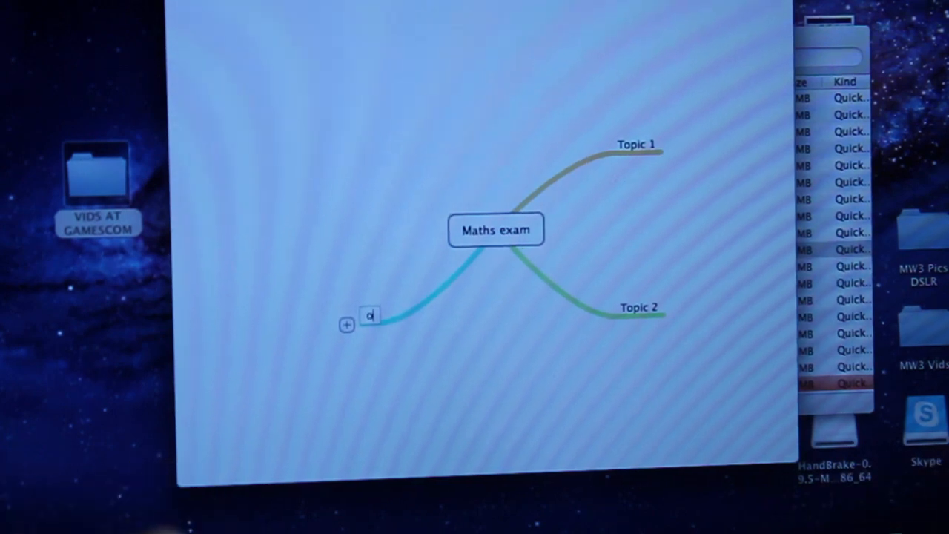
pyautogui.write('Topic 3')
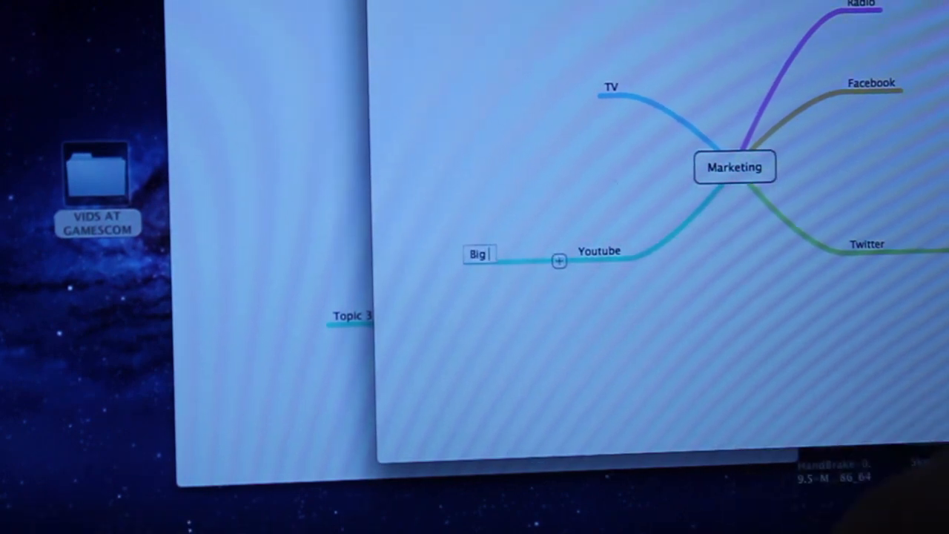
# Enter 'youtubers inv' and scroll in the next app of the tour.
pyautogui.write('youtubers inv')
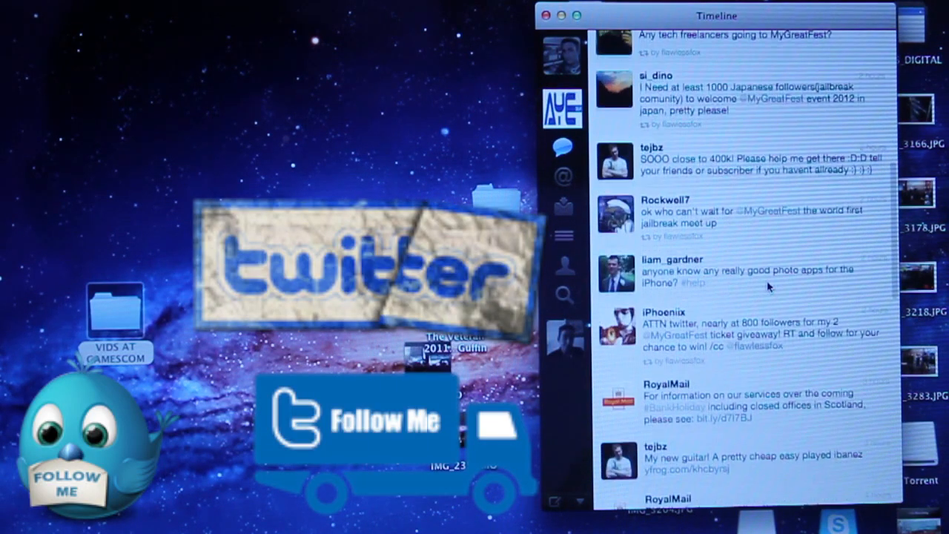
pyautogui.scroll(3)
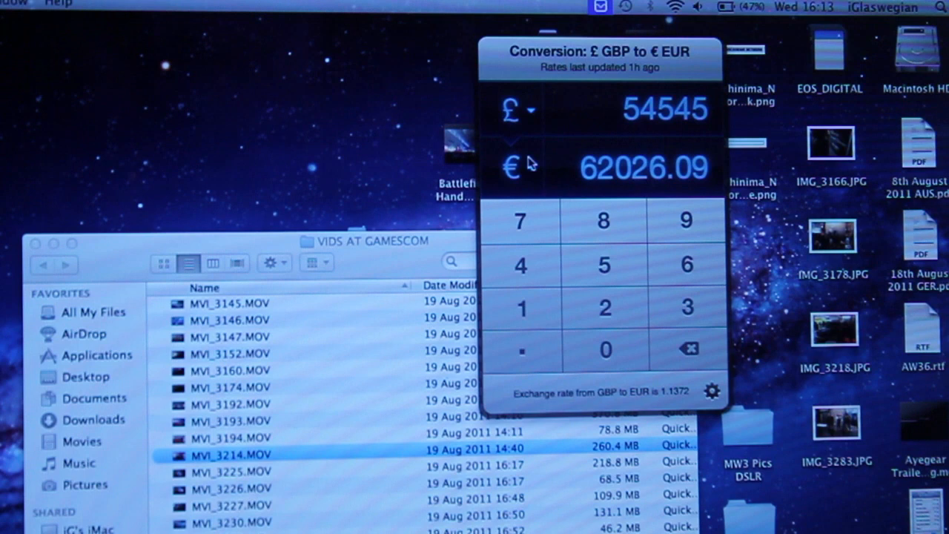
# Change the target currency for the £54,545 from Yen to Chilean Peso, then Colombian Peso.
pyautogui.click(519, 166)
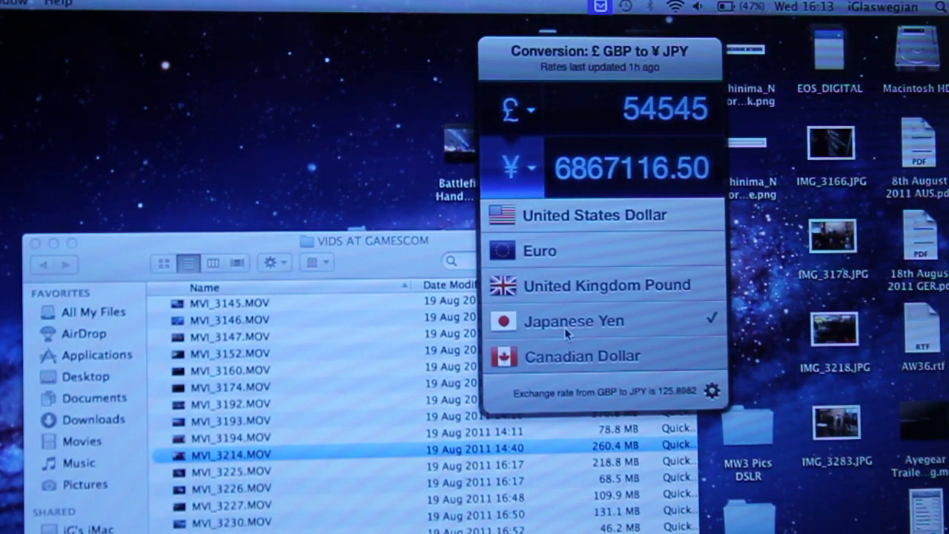
pyautogui.moveTo(549, 355)
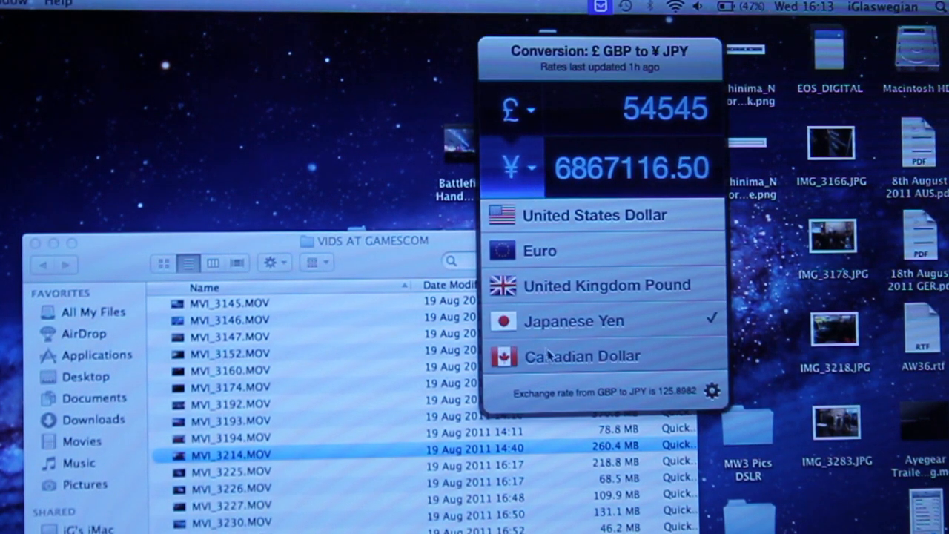
pyautogui.scroll(-3)
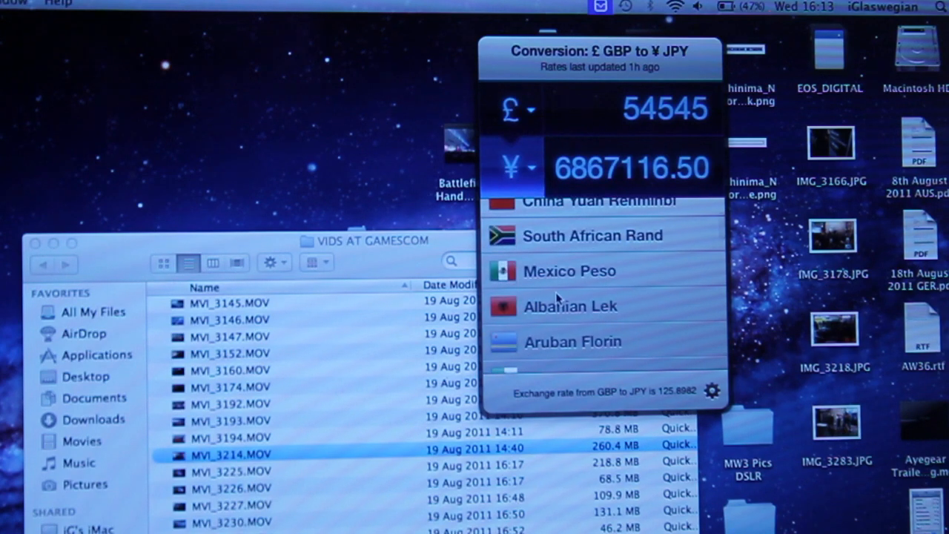
pyautogui.click(578, 261)
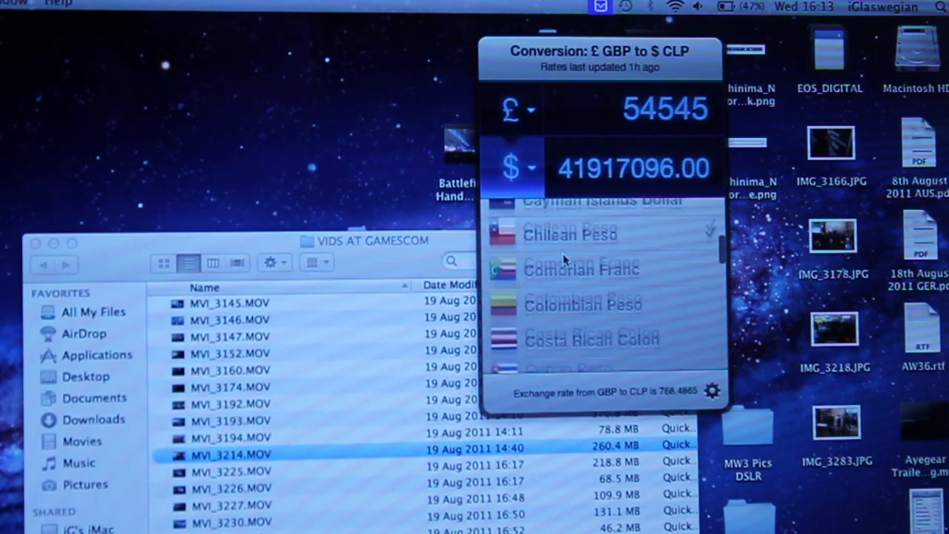
pyautogui.click(584, 304)
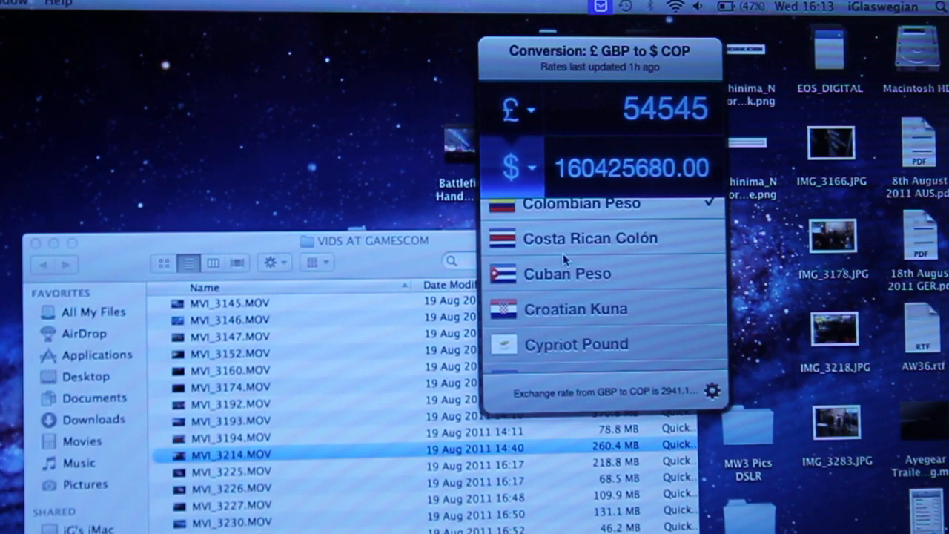
pyautogui.click(590, 237)
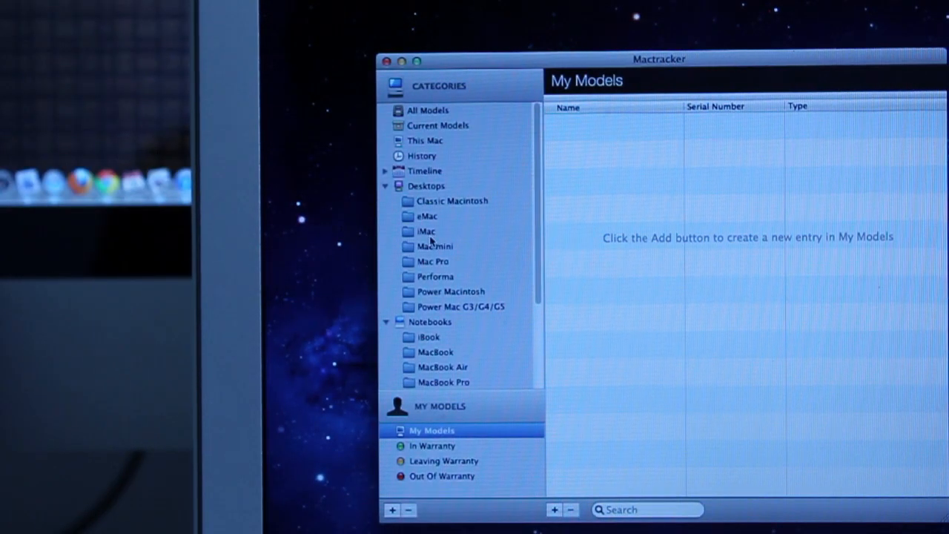
# Look up the iMac DV (Summer 2000) software, memory and graphics specifications.
pyautogui.click(427, 232)
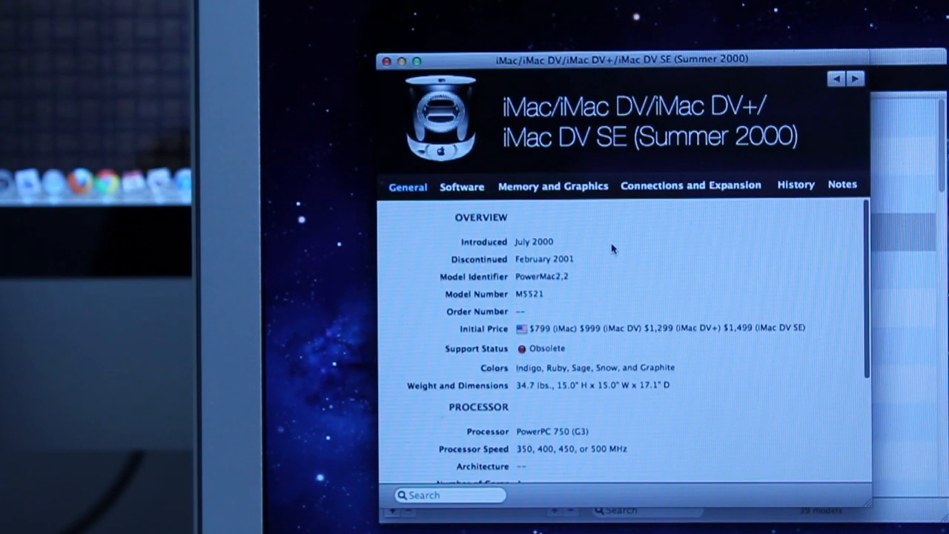
pyautogui.click(462, 187)
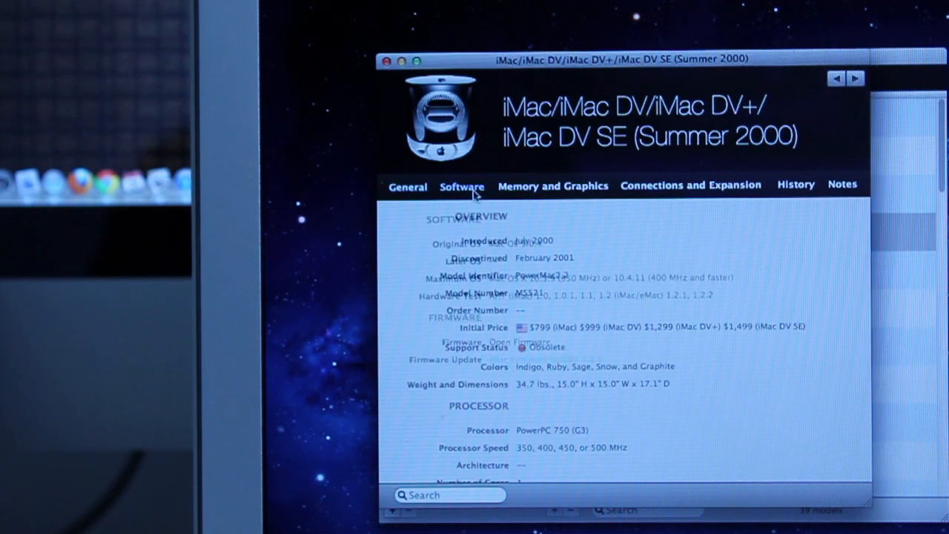
pyautogui.click(552, 185)
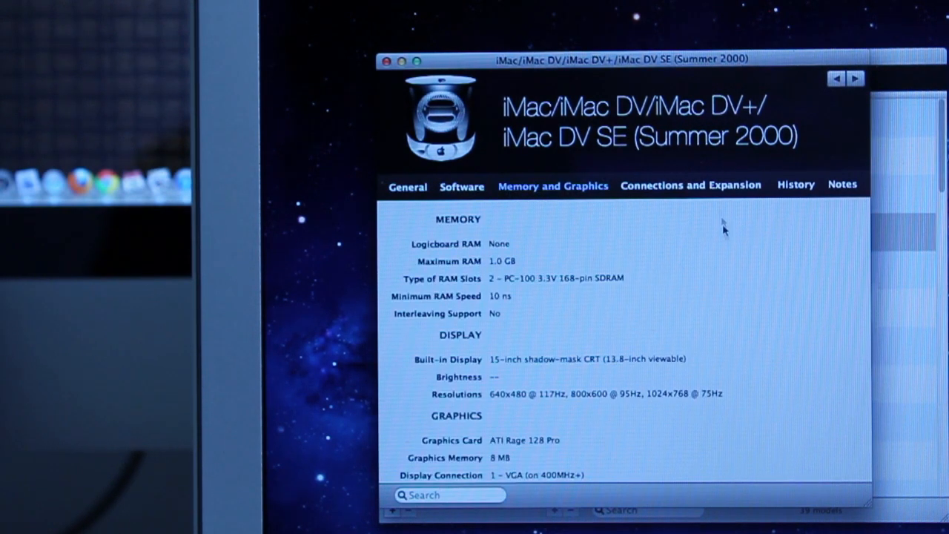
# Browse the Mac mini and MacBook Air lineups and view the saved MacBook Air entry's details.
pyautogui.click(691, 184)
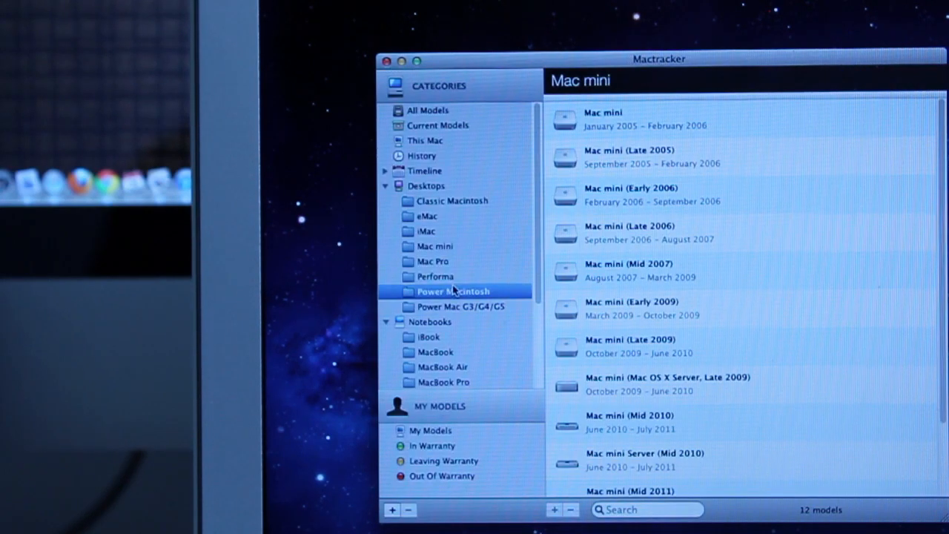
pyautogui.click(438, 351)
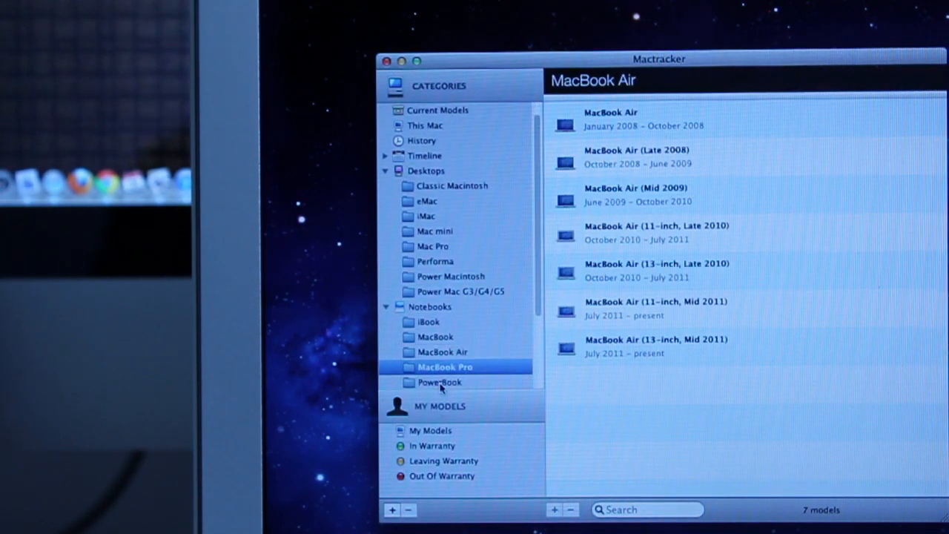
pyautogui.click(445, 366)
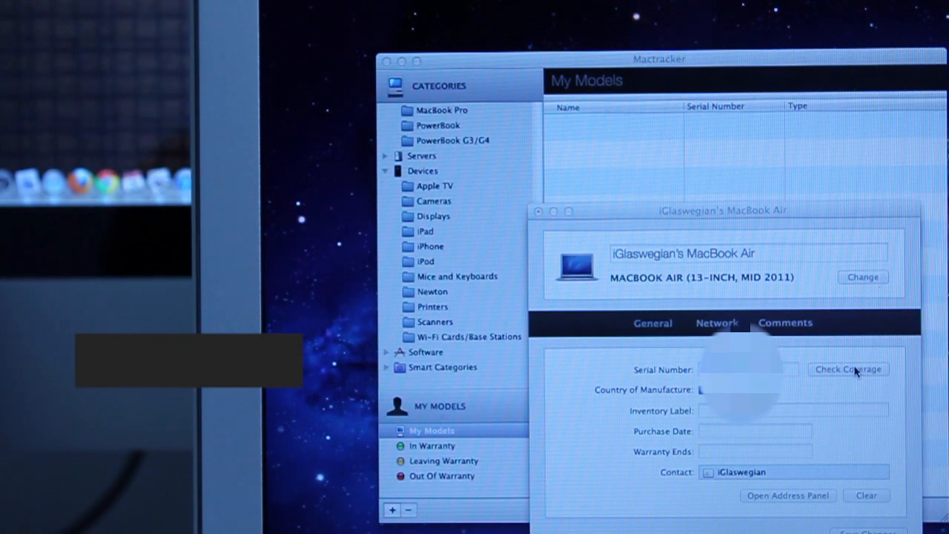
pyautogui.click(848, 370)
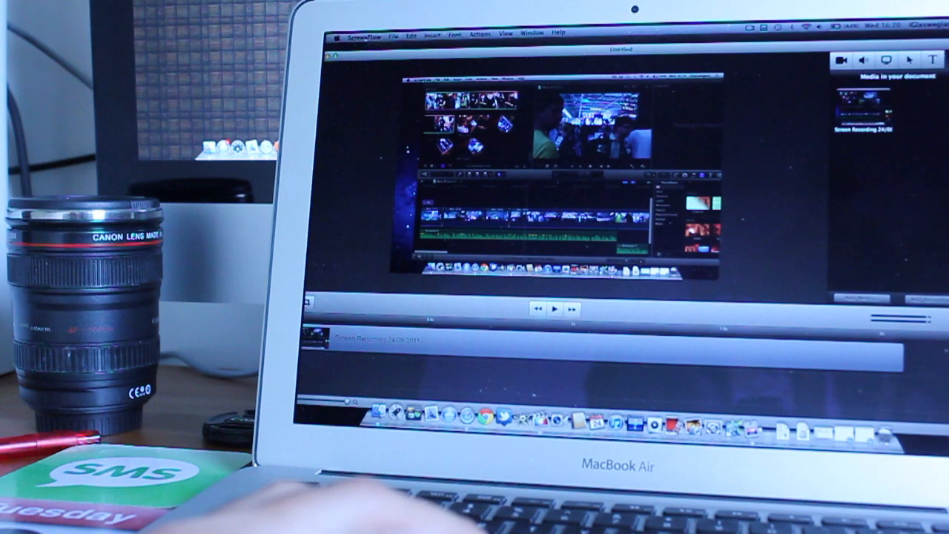
# Close ScreenFlow after showing the screen recording on its timeline.
pyautogui.click(887, 59)
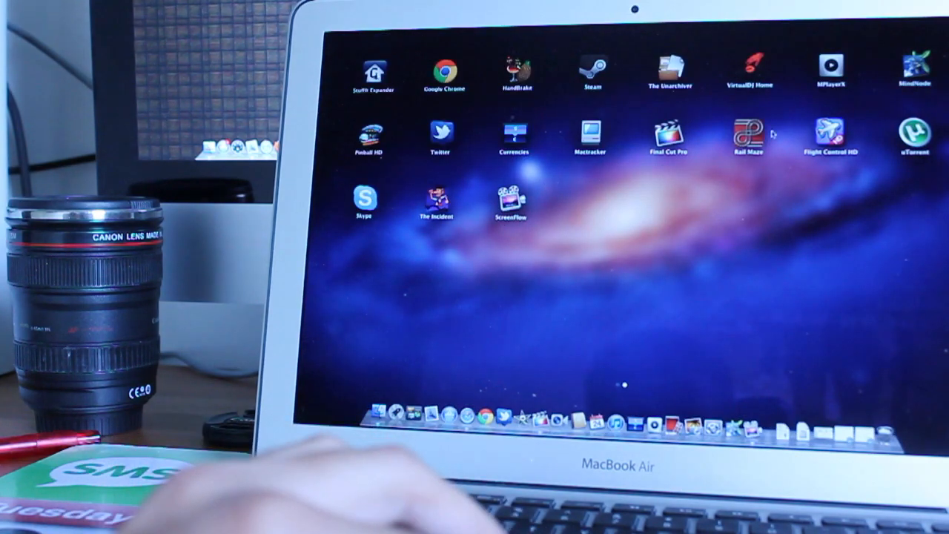
# Launch Rail Maze from Launchpad and start the train running through a puzzle level.
pyautogui.click(748, 137)
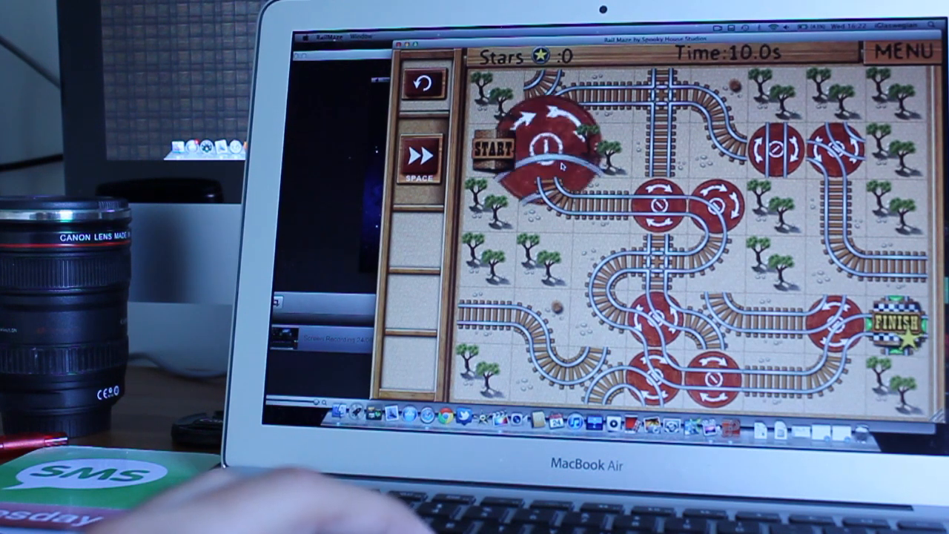
pyautogui.click(421, 156)
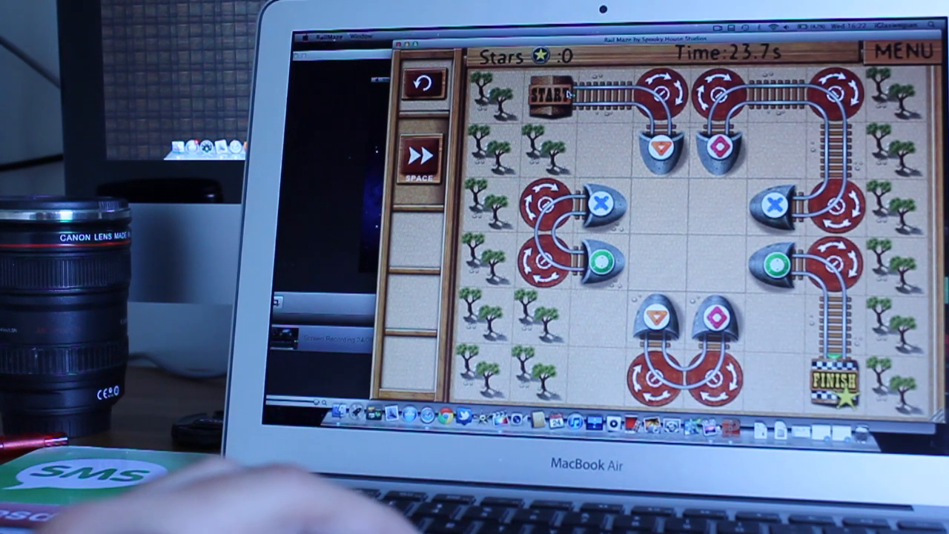
pyautogui.click(418, 155)
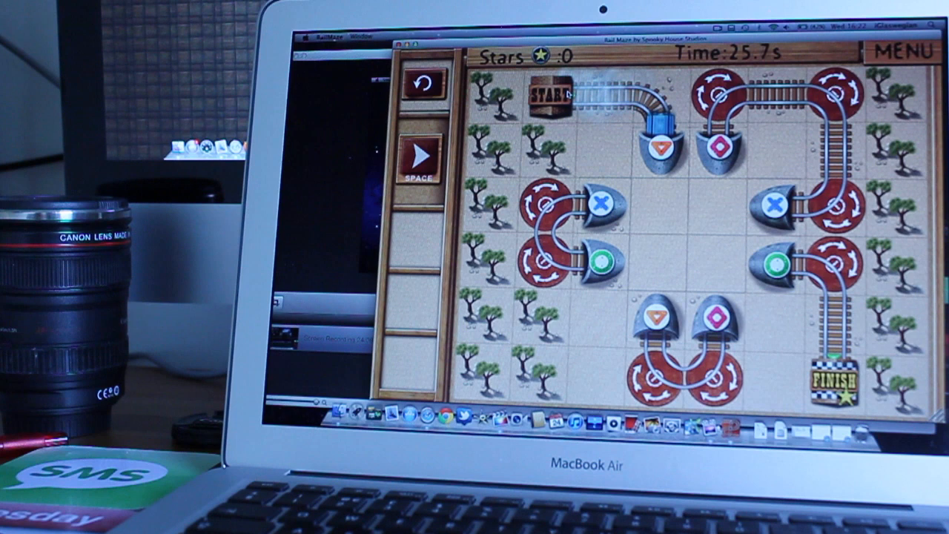